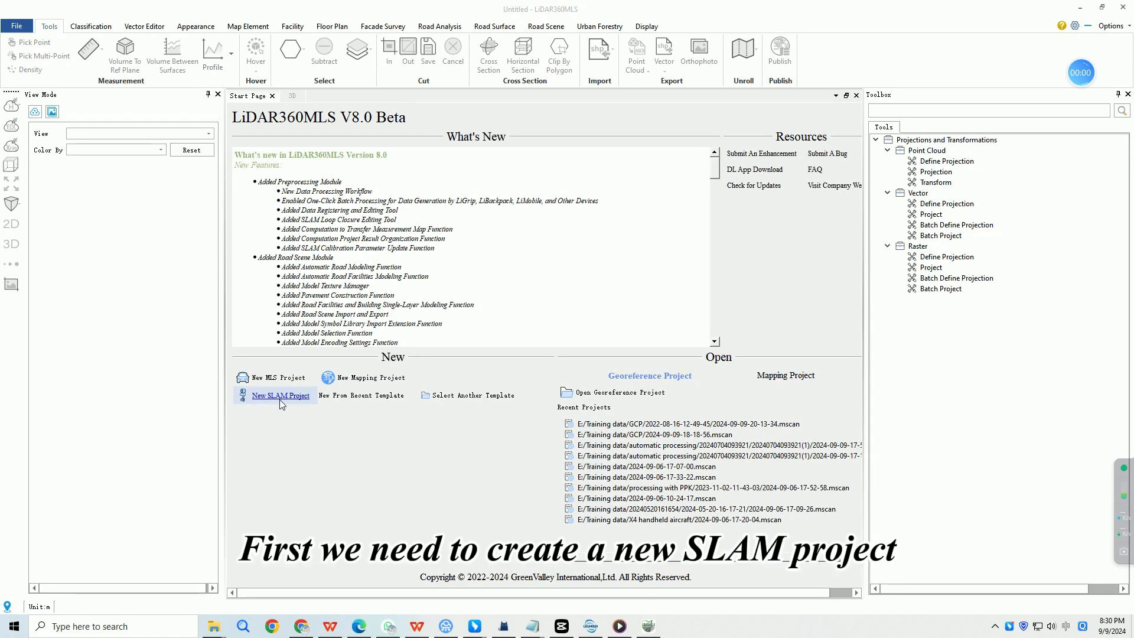
Step: Create a new SLAM project in the 'processing with RTK' folder
left_click(280, 395)
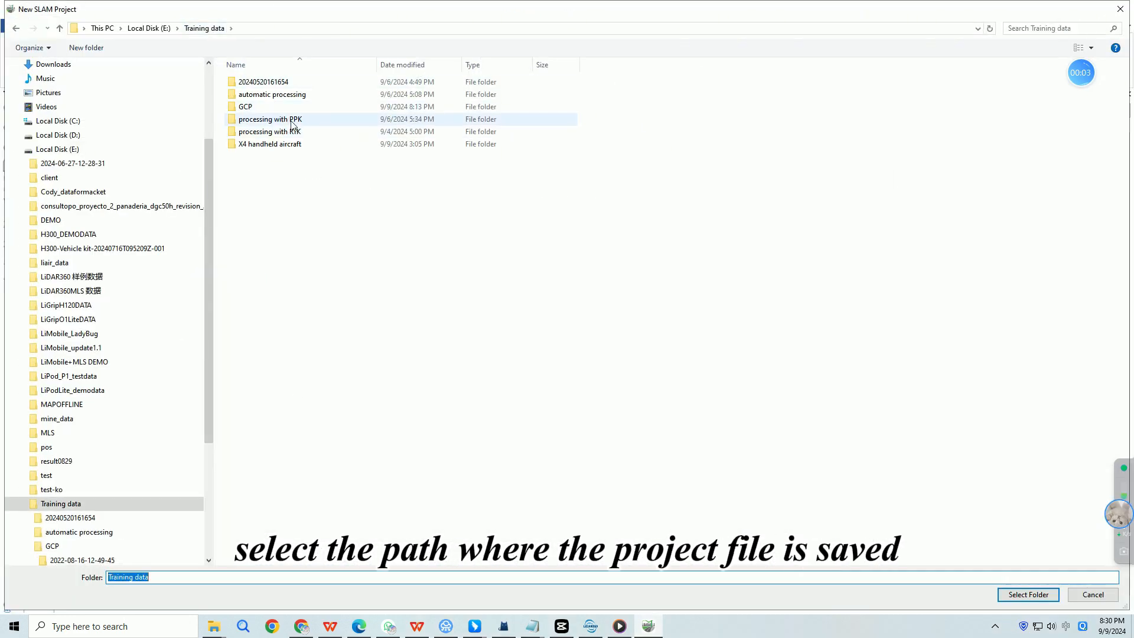
double_click(270, 132)
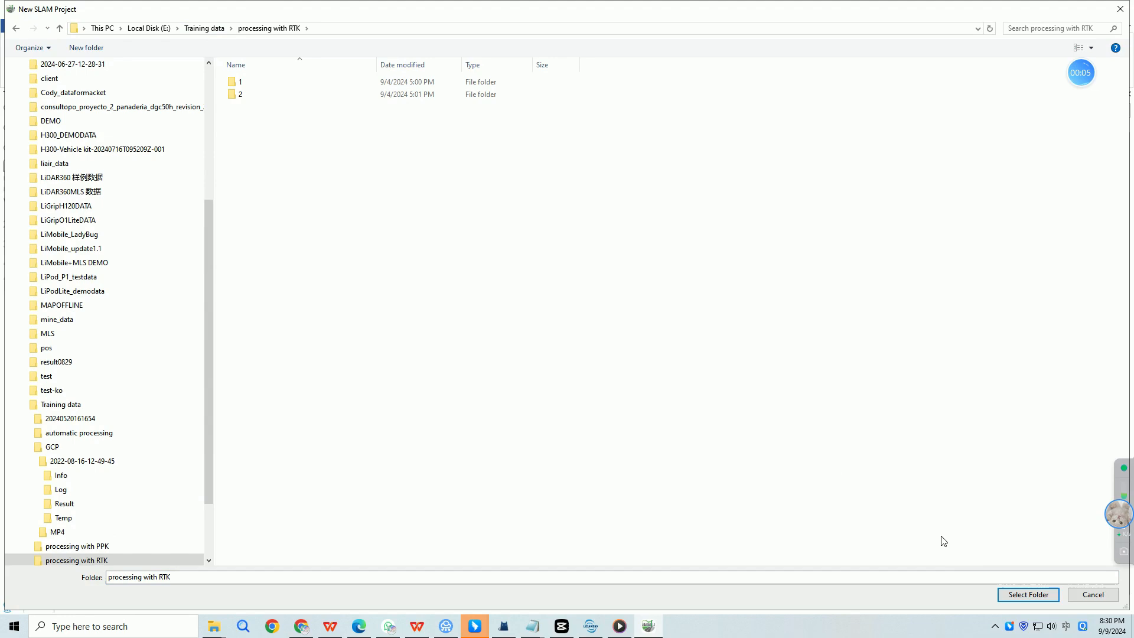
left_click(1028, 594)
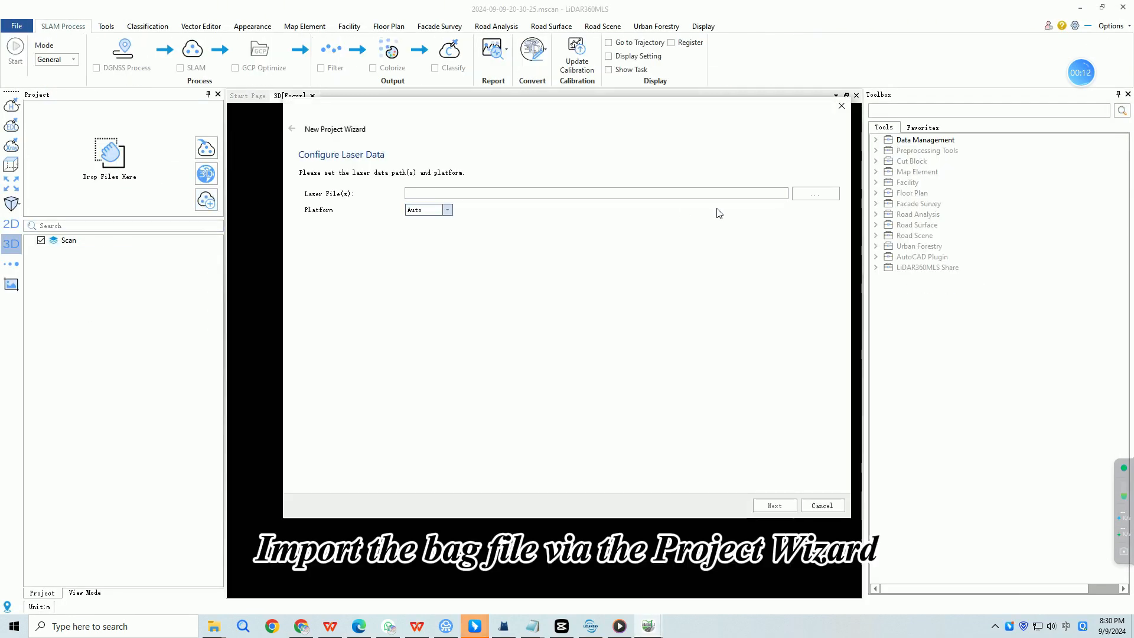
left_click(815, 193)
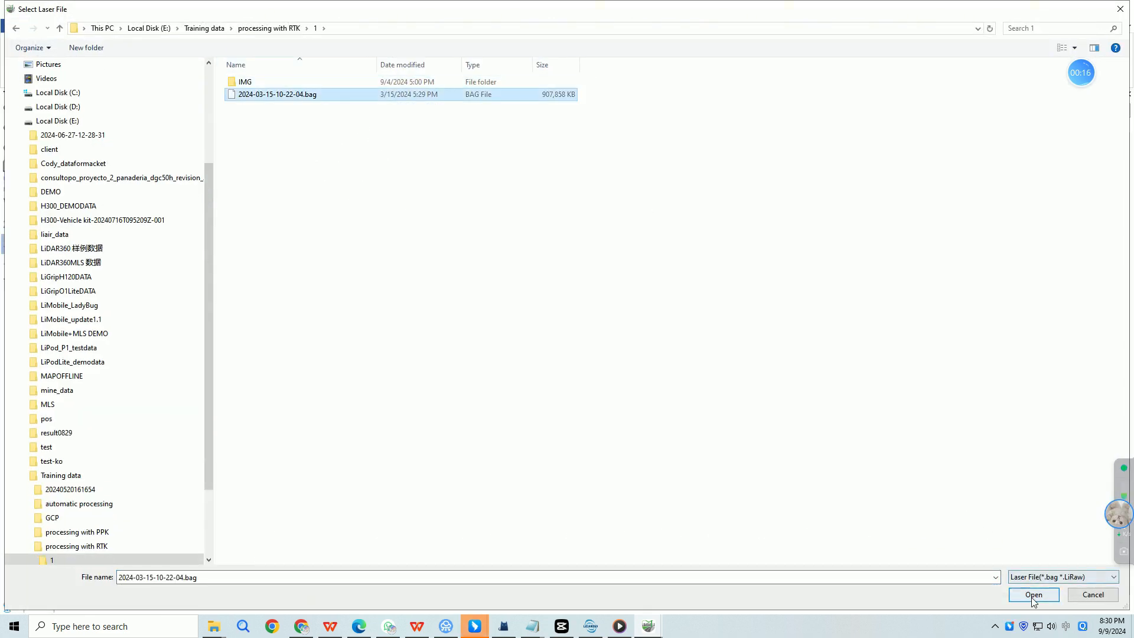
left_click(1033, 594)
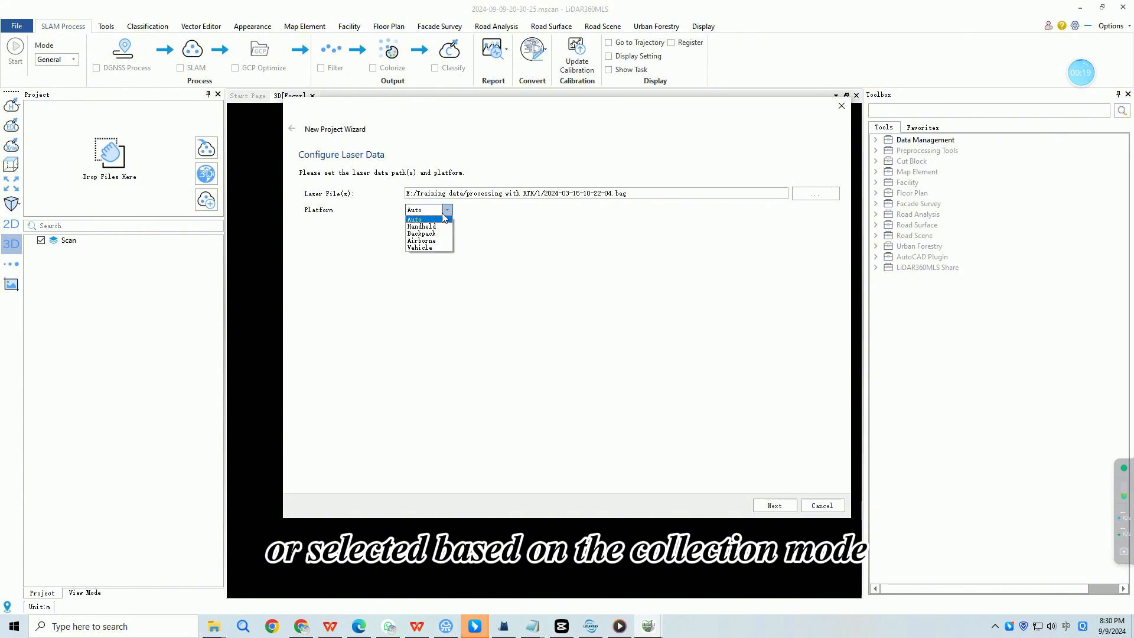
left_click(774, 505)
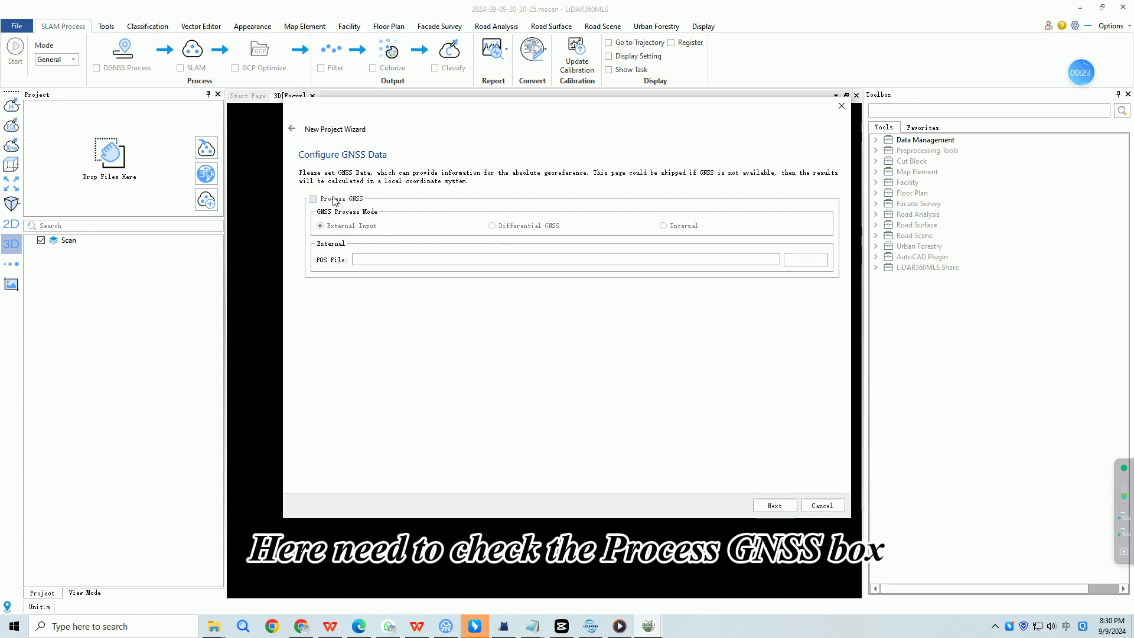
Step: Enable GNSS processing with the .rtk file as POS input, skipping coordinate settings
left_click(312, 198)
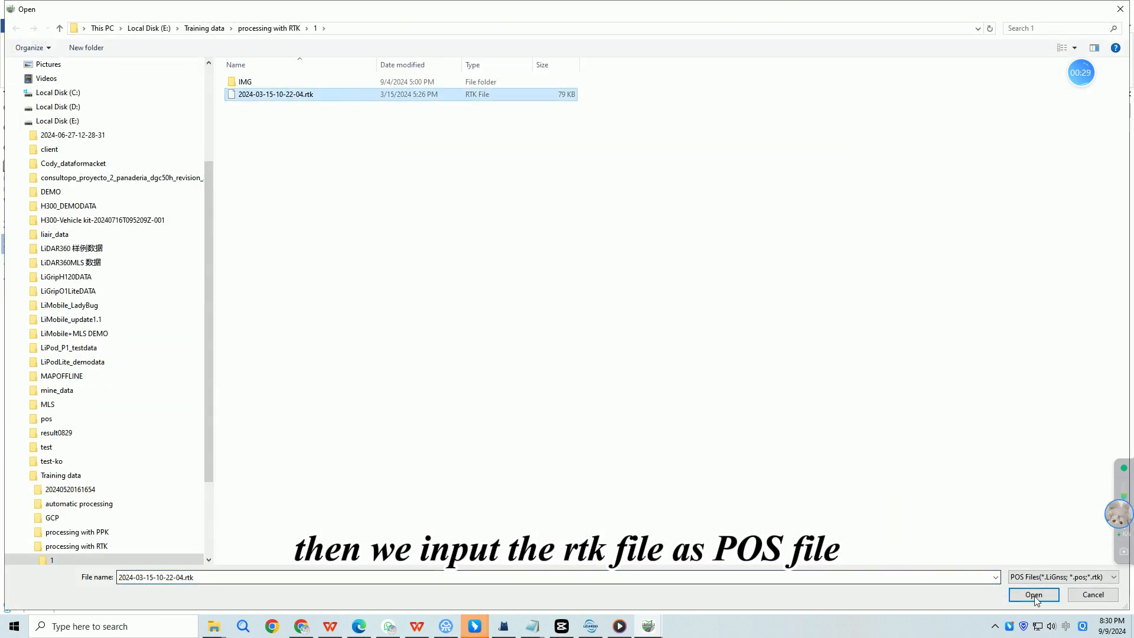
left_click(1034, 594)
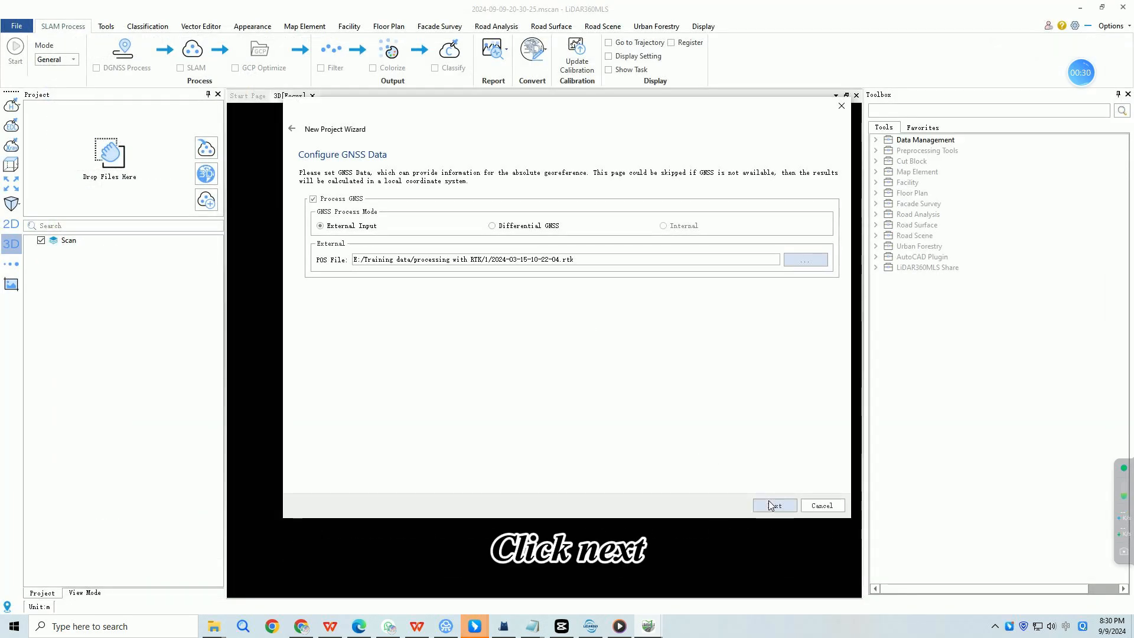
left_click(774, 505)
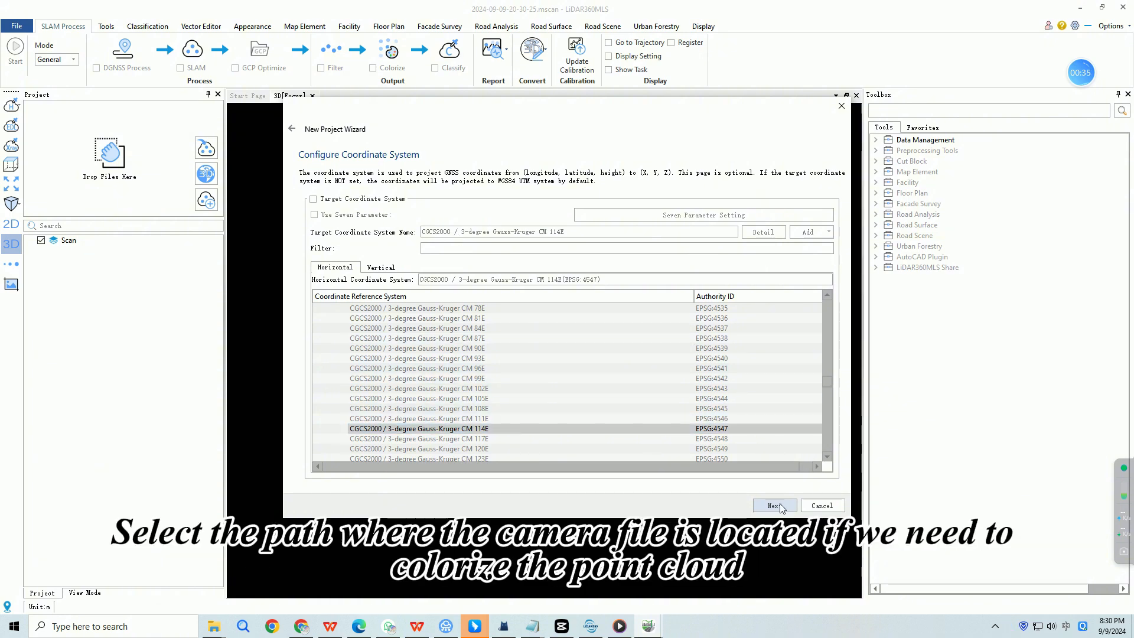
left_click(774, 506)
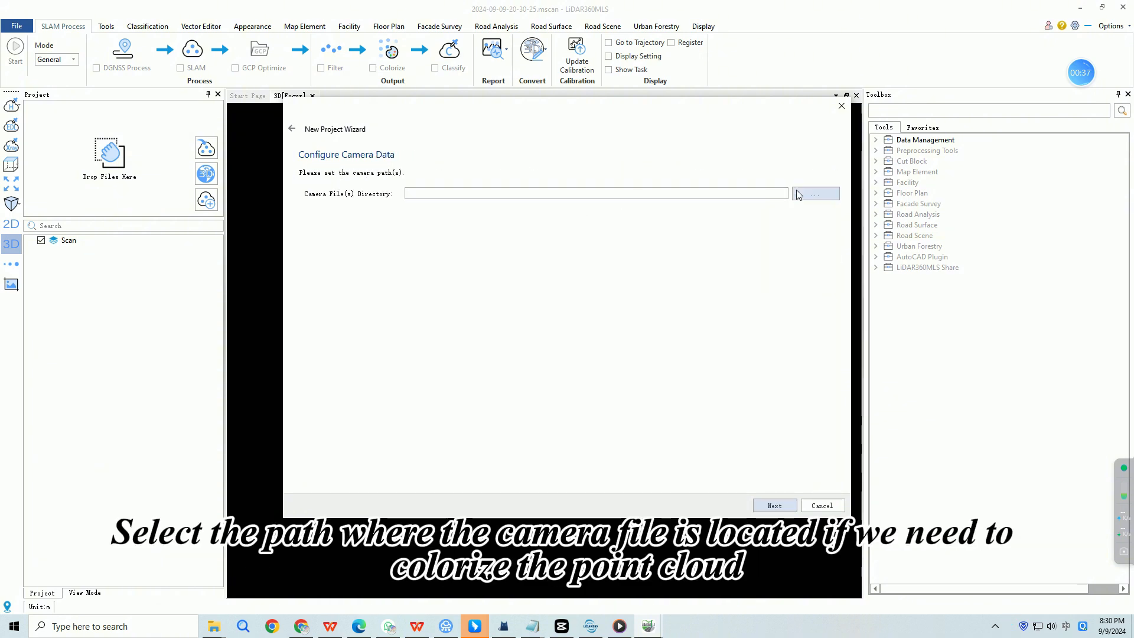
Step: Select the IMG camera folder for colorizing and finish the project wizard
left_click(815, 193)
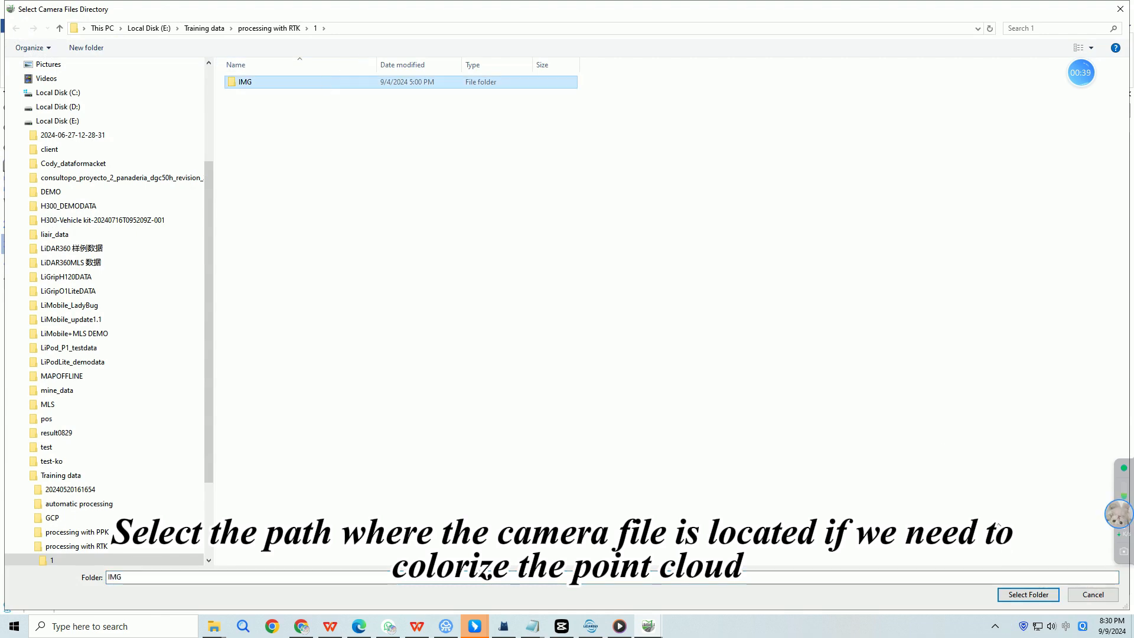
left_click(1029, 594)
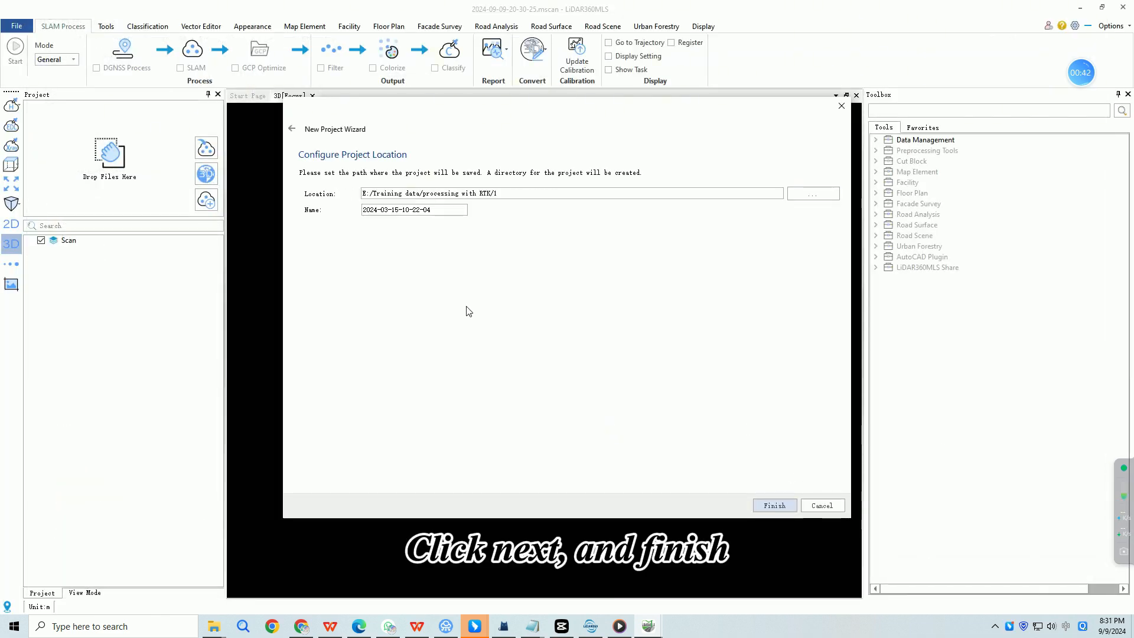
left_click(774, 505)
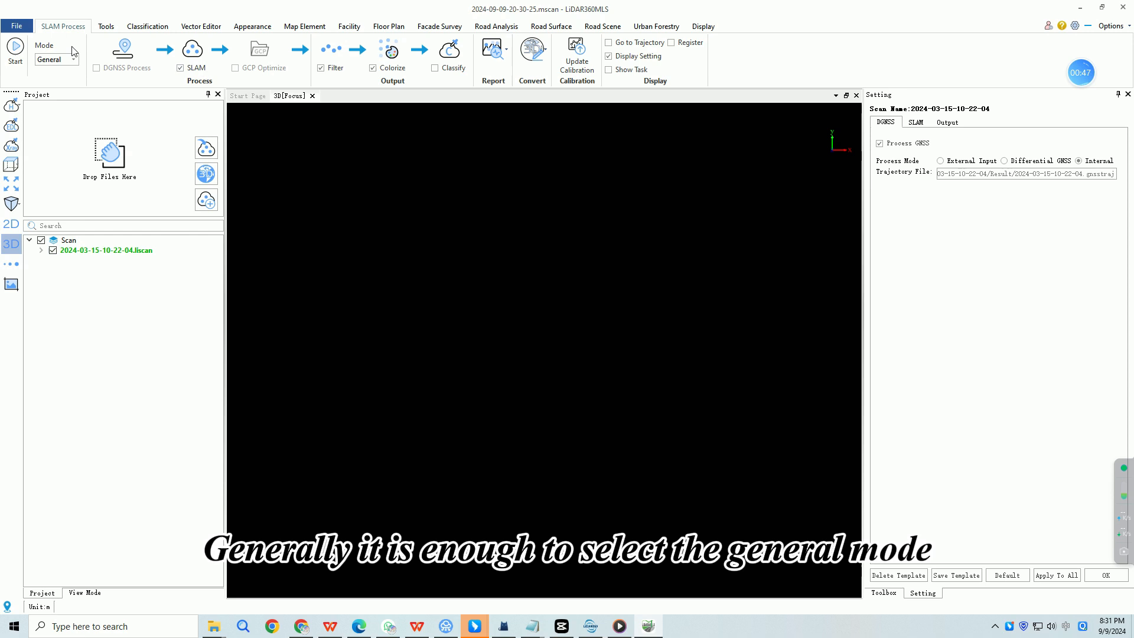
Step: Run batch processing in General mode for SLAM, filtering and colorizing
left_click(72, 59)
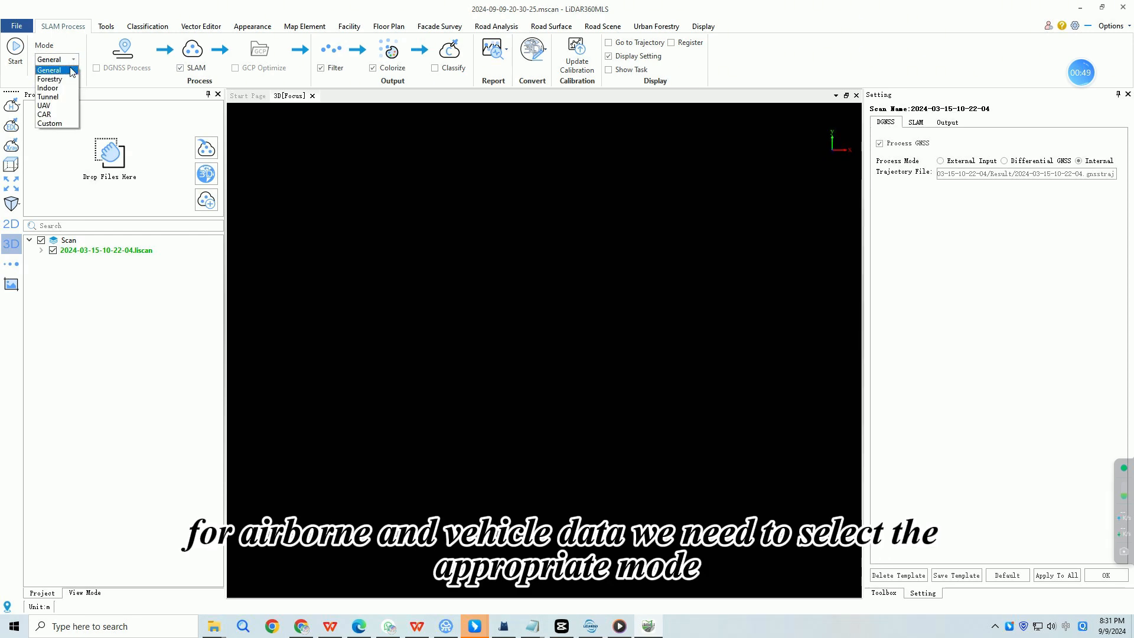
left_click(50, 70)
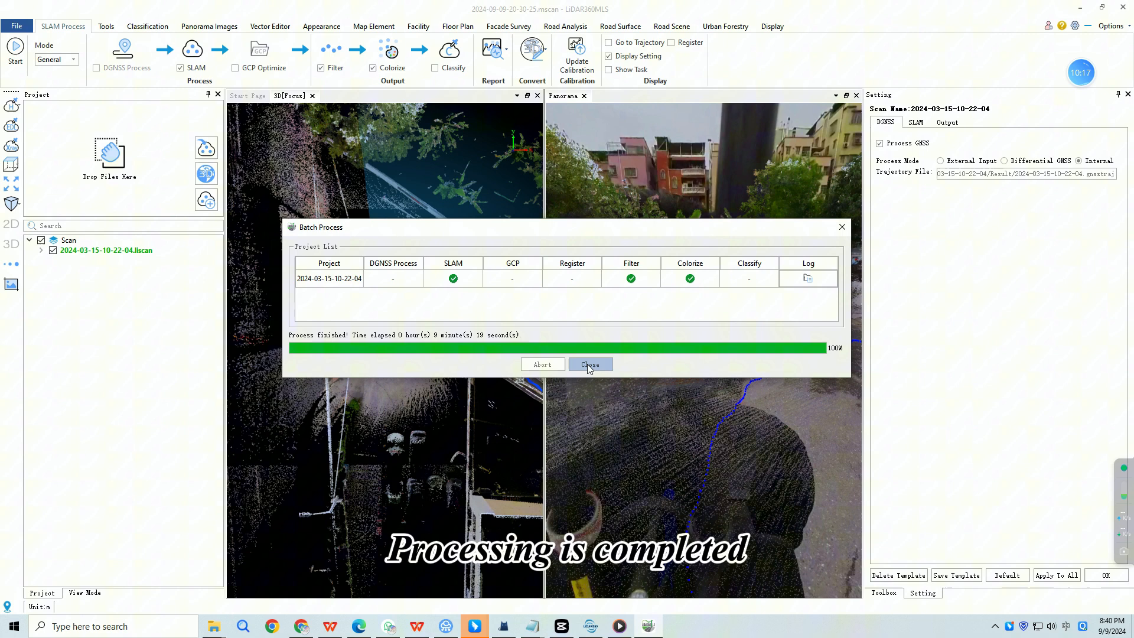
Step: Close the Batch Process report and pick a point to view its RGB attributes
left_click(590, 364)
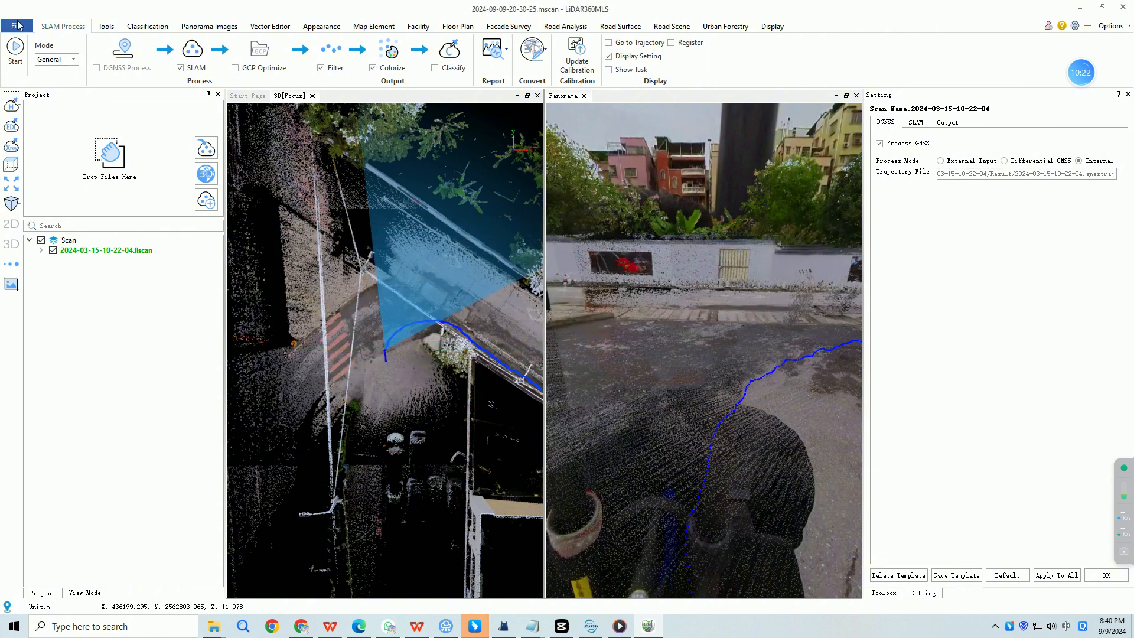
left_click(122, 26)
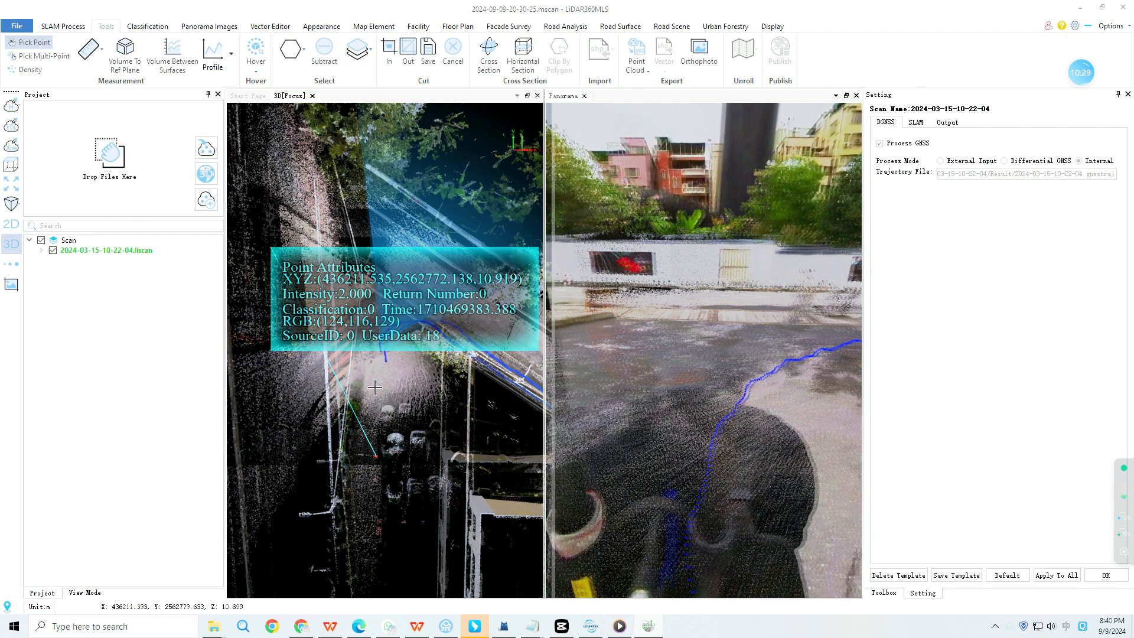
Step: Set the .traj trajectory's view mode to Display by Quality and apply it
right_click(102, 270)
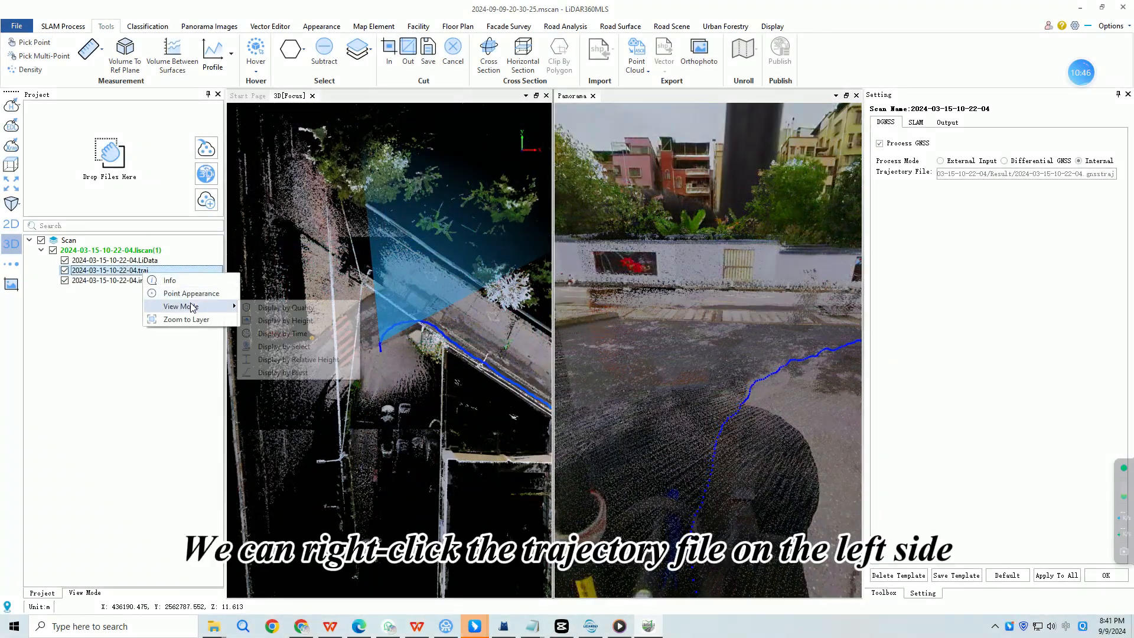
mouse_move(292, 324)
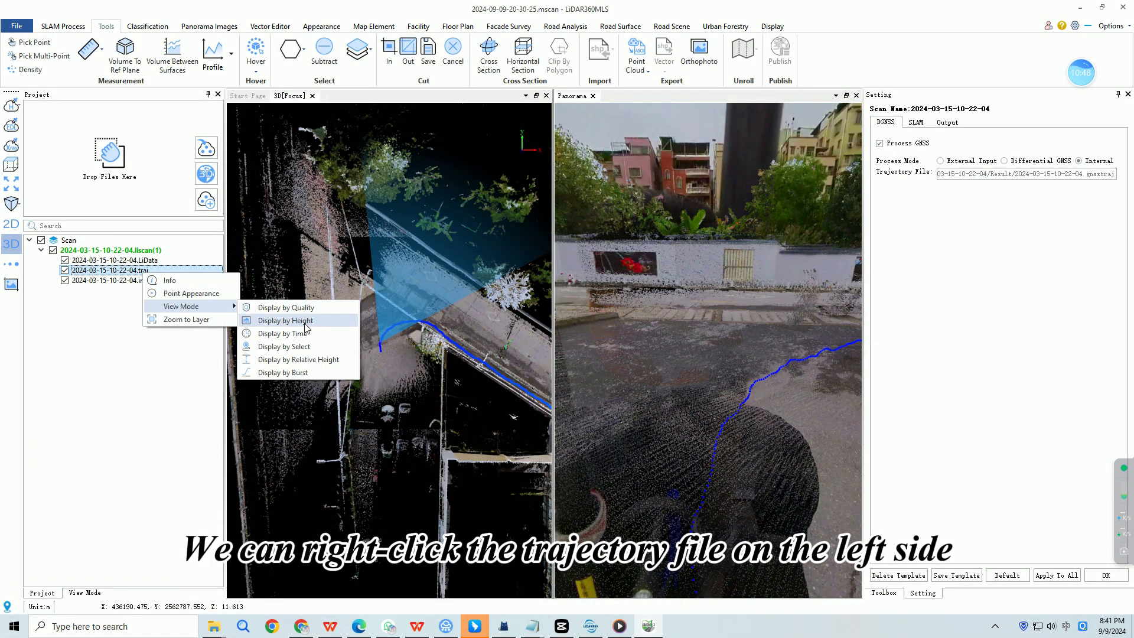
left_click(284, 307)
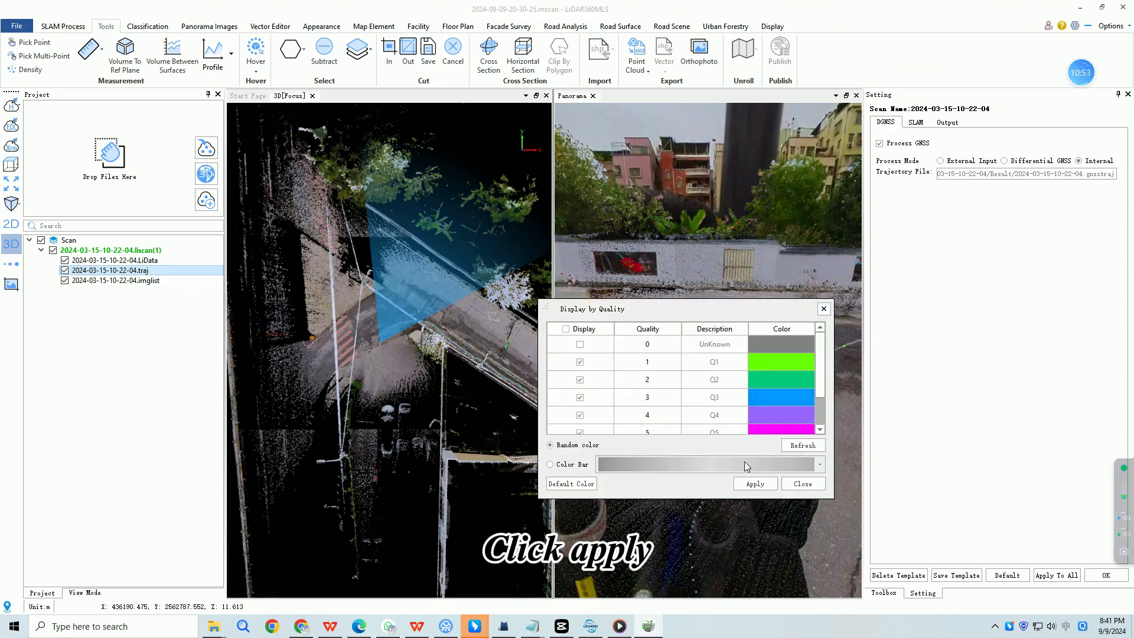
left_click(756, 483)
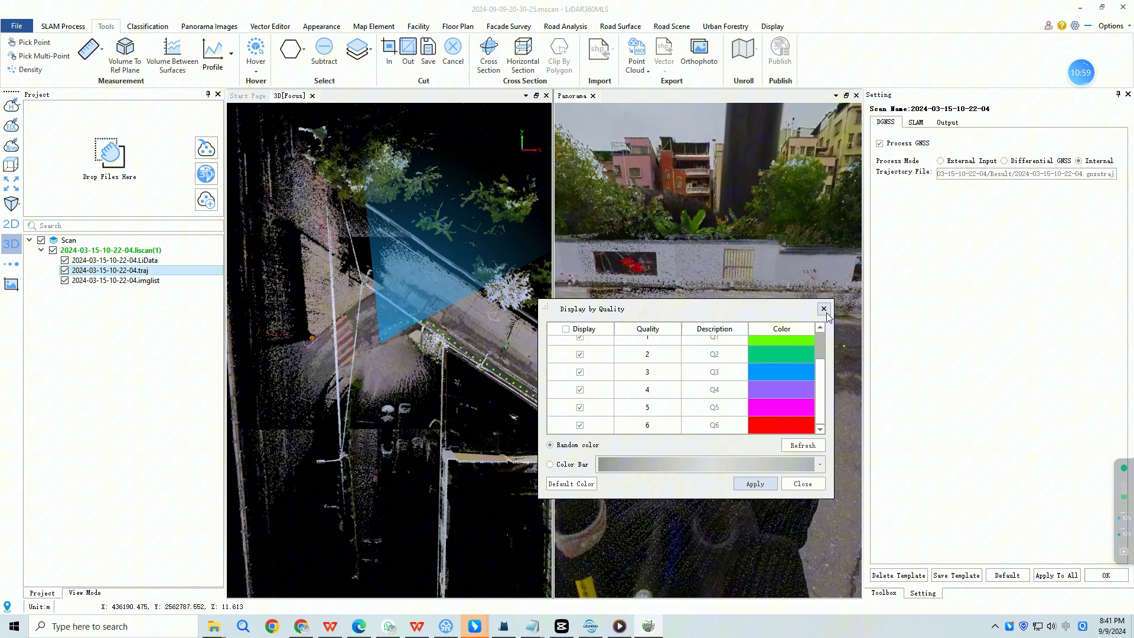
left_click(824, 309)
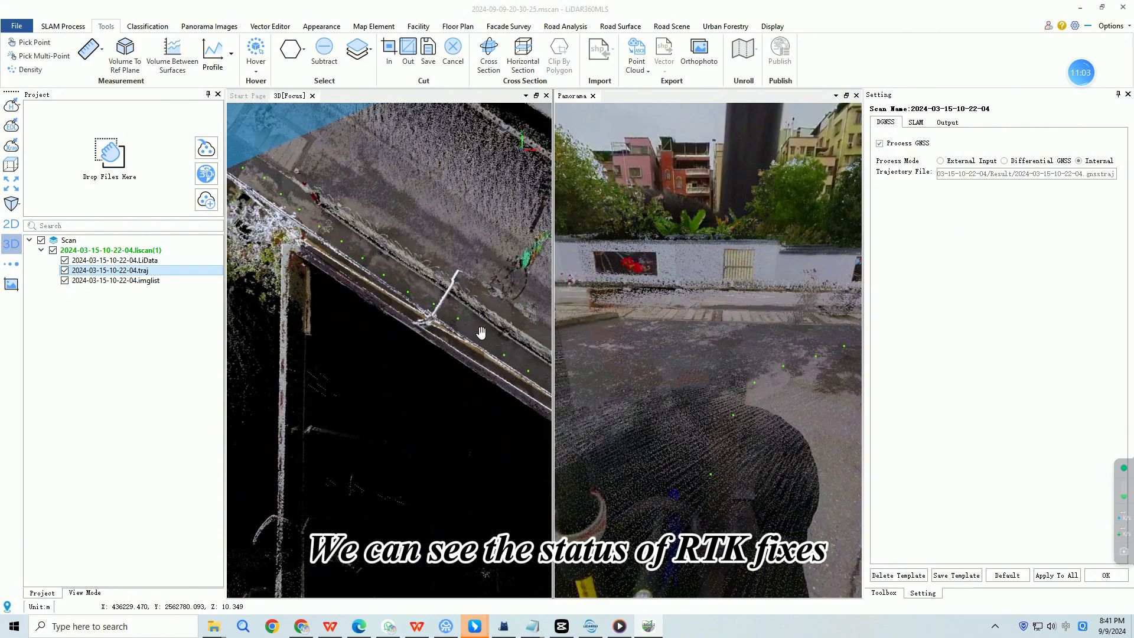